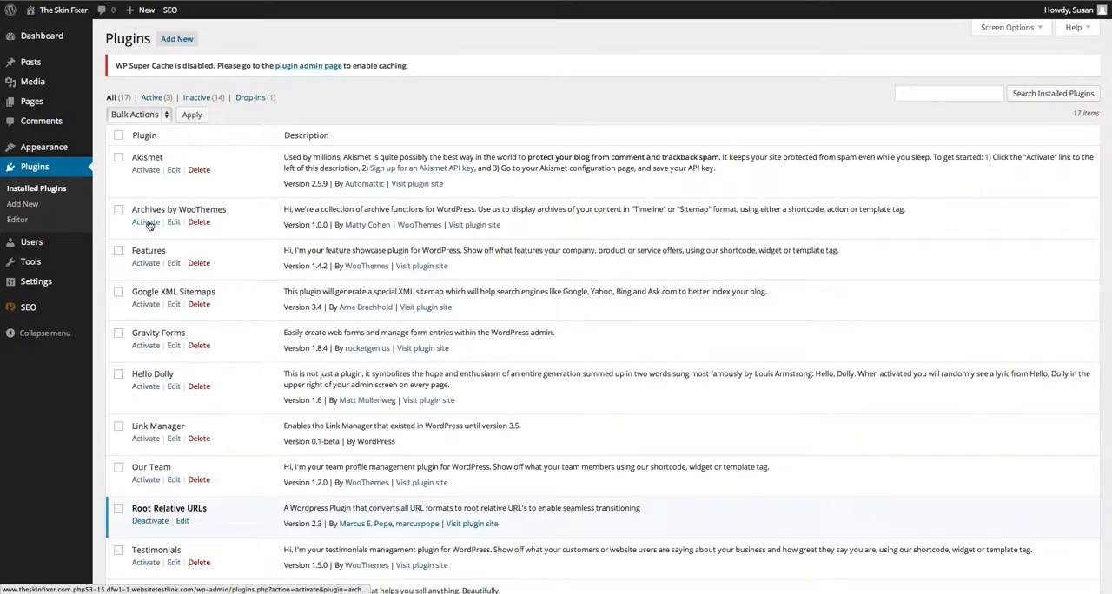
pyautogui.moveTo(145, 222)
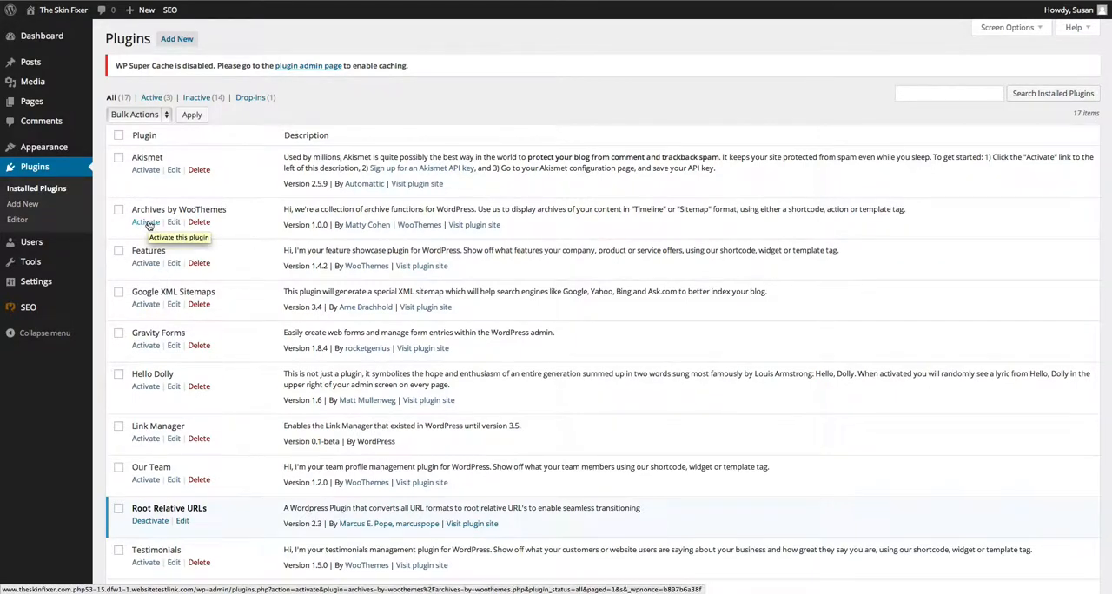
# Activate Archives by WooThemes from the installed plugins list.
pyautogui.click(145, 222)
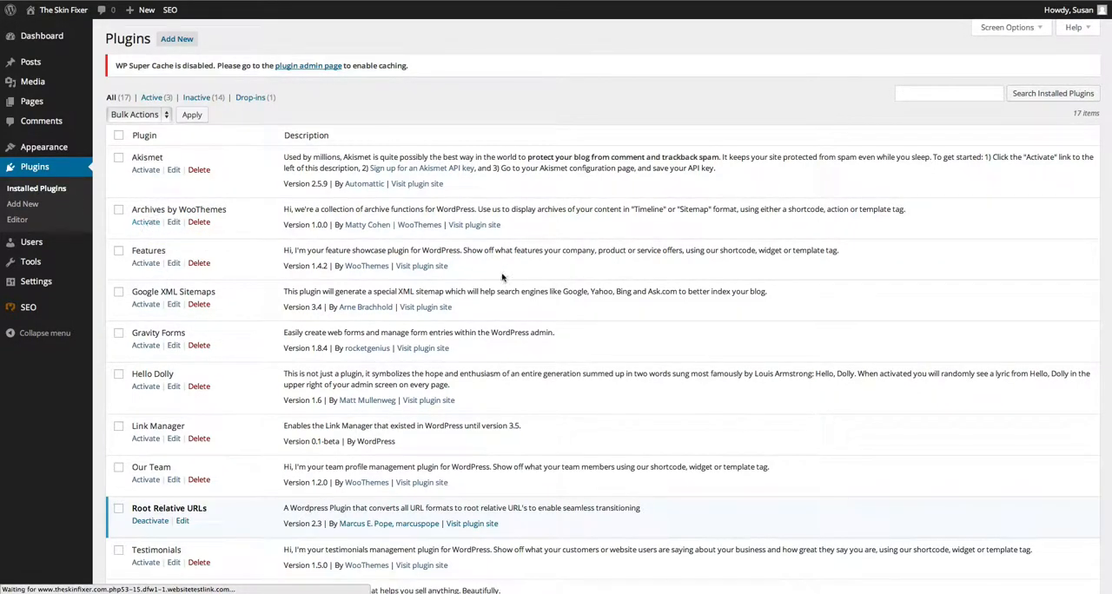
pyautogui.moveTo(508, 277)
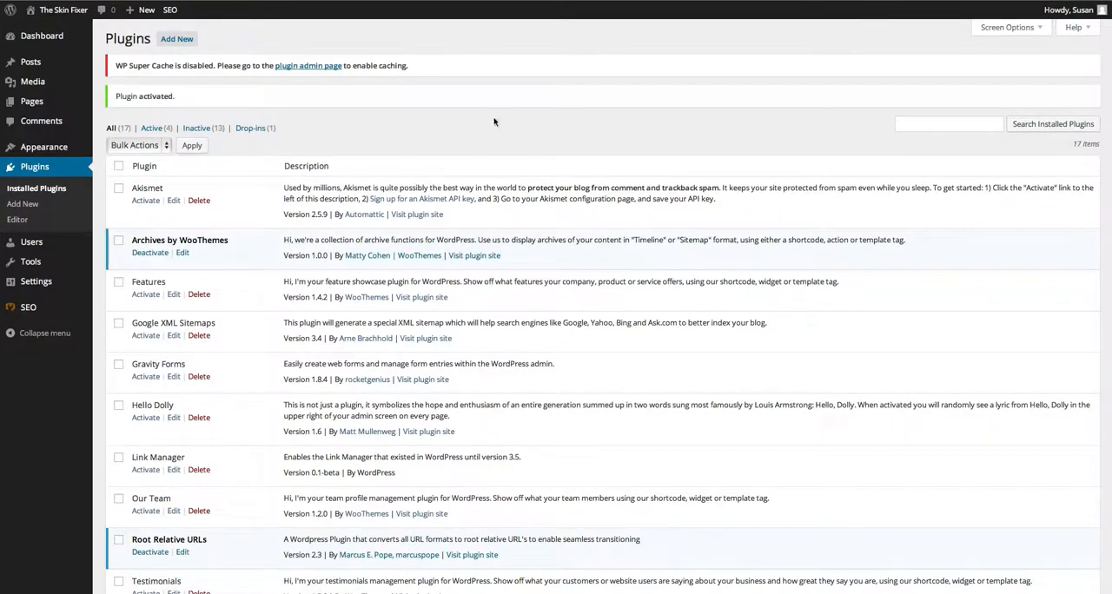
pyautogui.moveTo(31, 101)
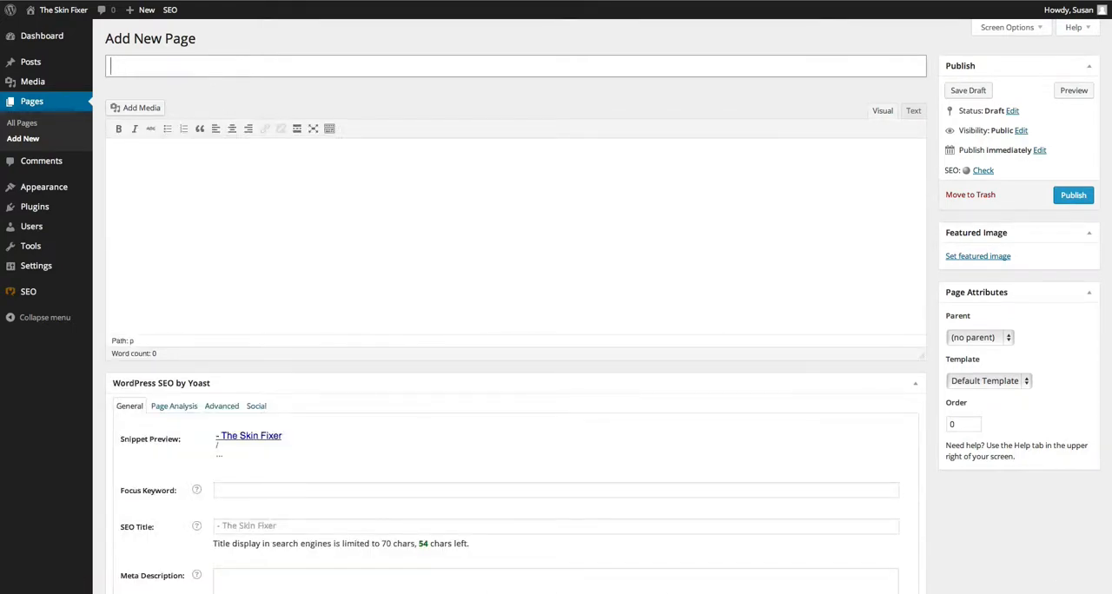
# Title the page 'Sitemap', remove the timeline shortcode, set order 50, and publish.
pyautogui.write('Site')
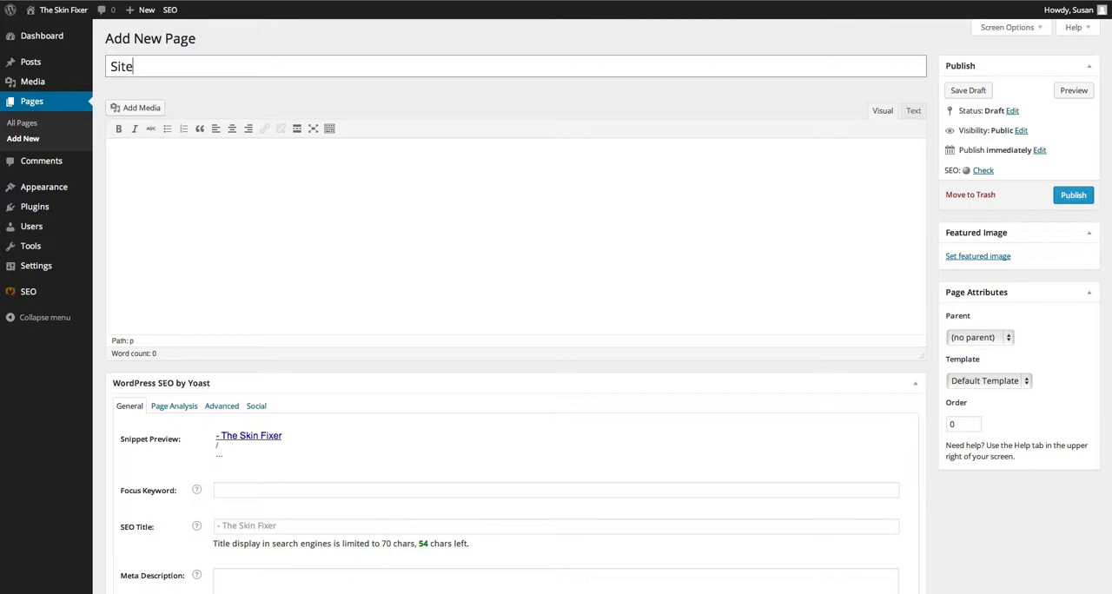
pyautogui.write('map')
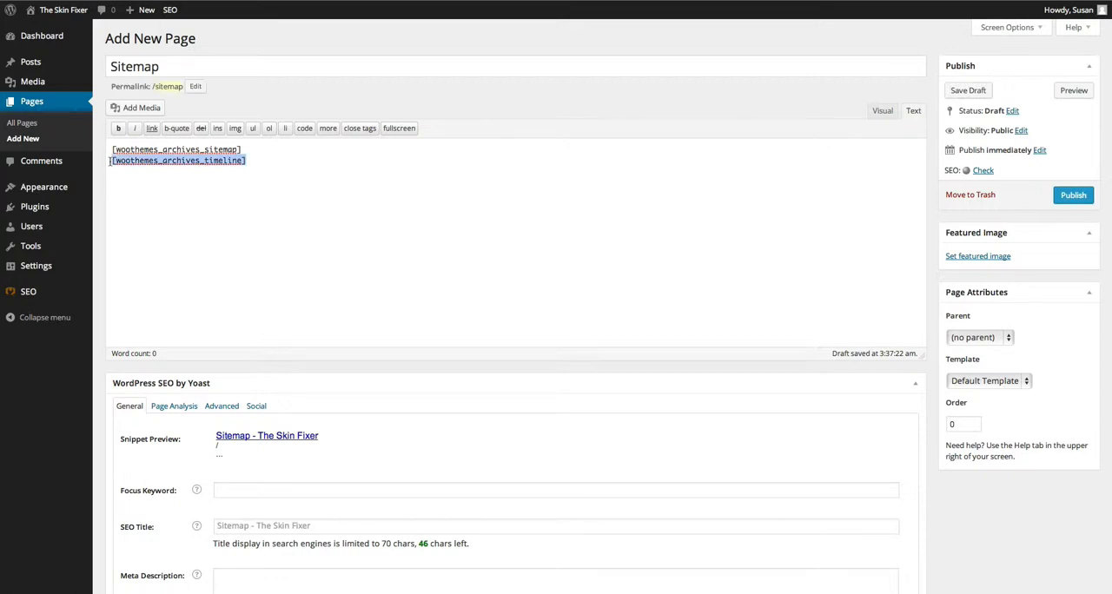
pyautogui.press('Delete')
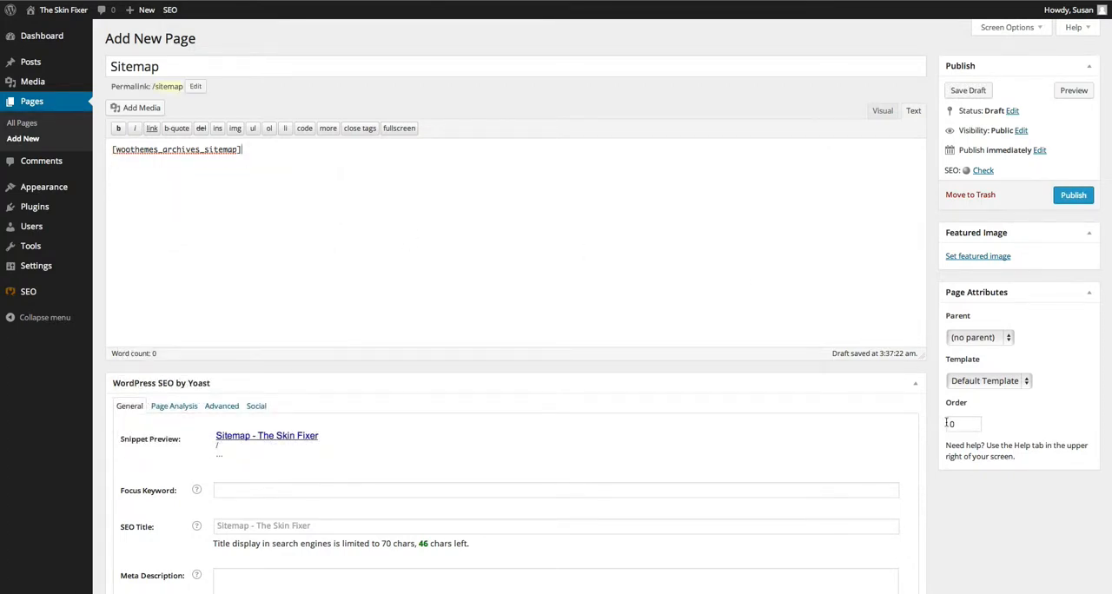
pyautogui.write('50')
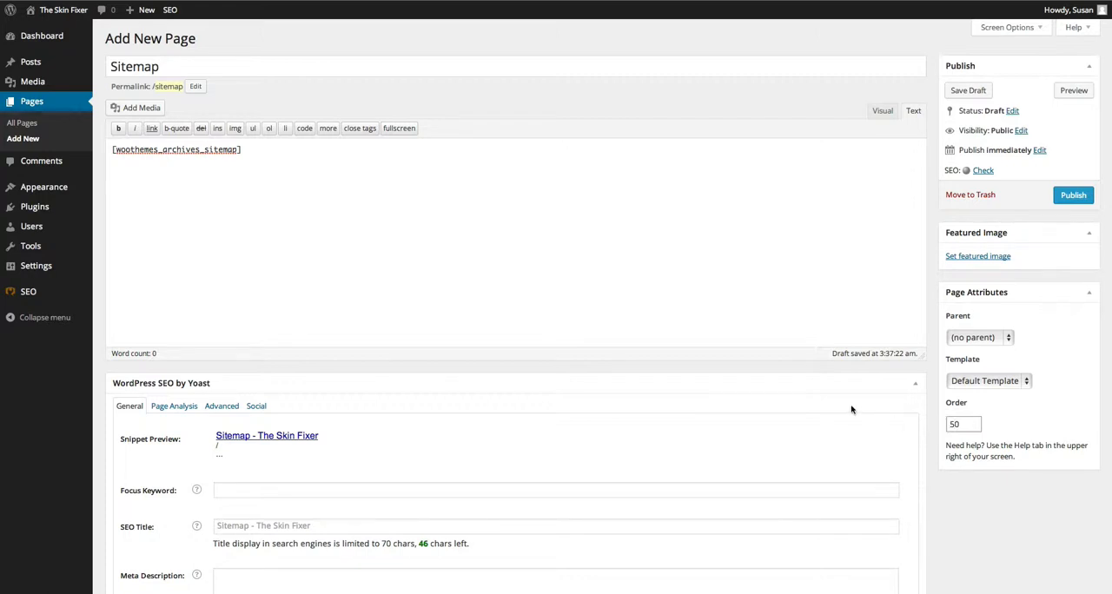
pyautogui.click(1072, 195)
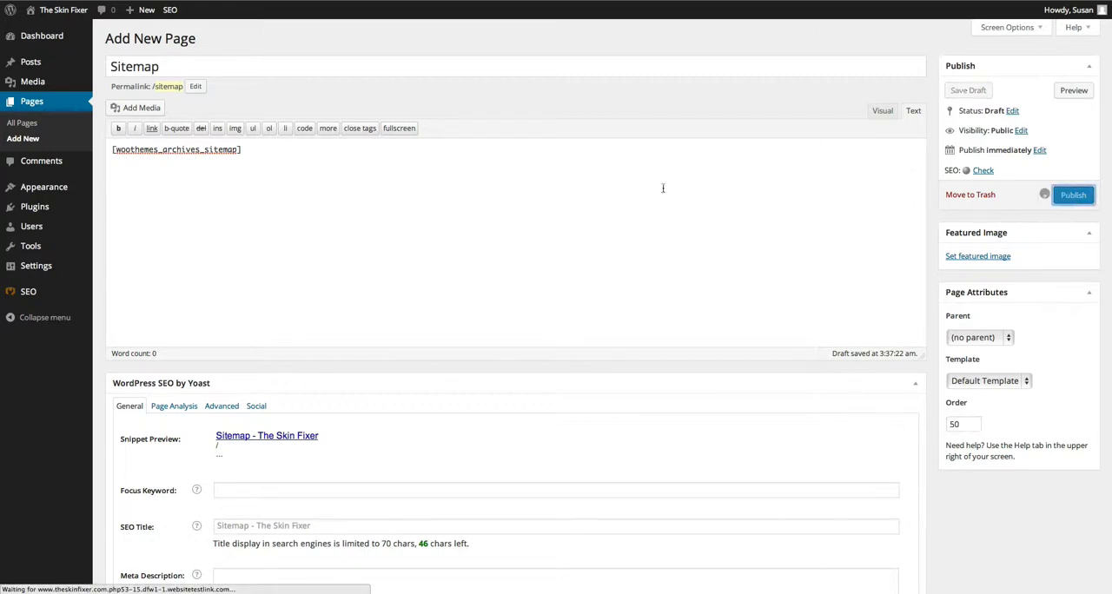
pyautogui.moveTo(648, 46)
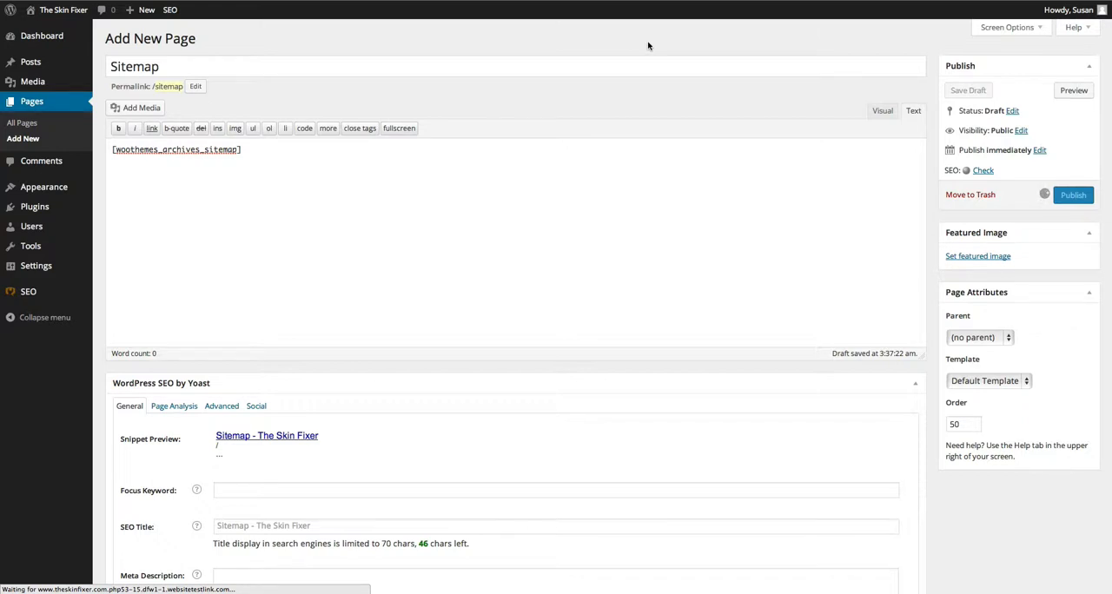
pyautogui.click(1072, 194)
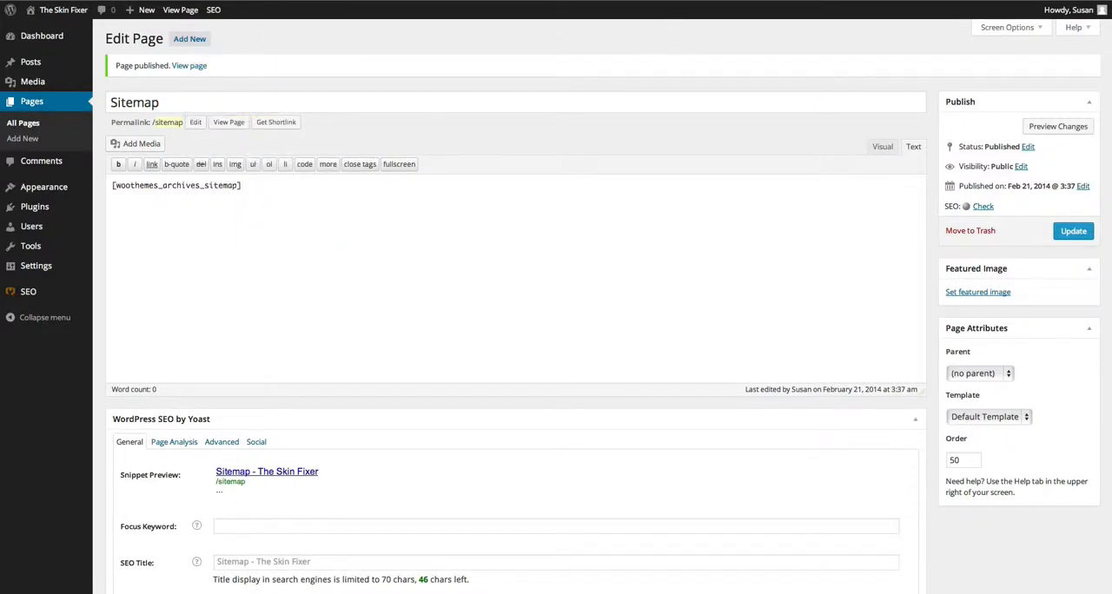
pyautogui.click(201, 65)
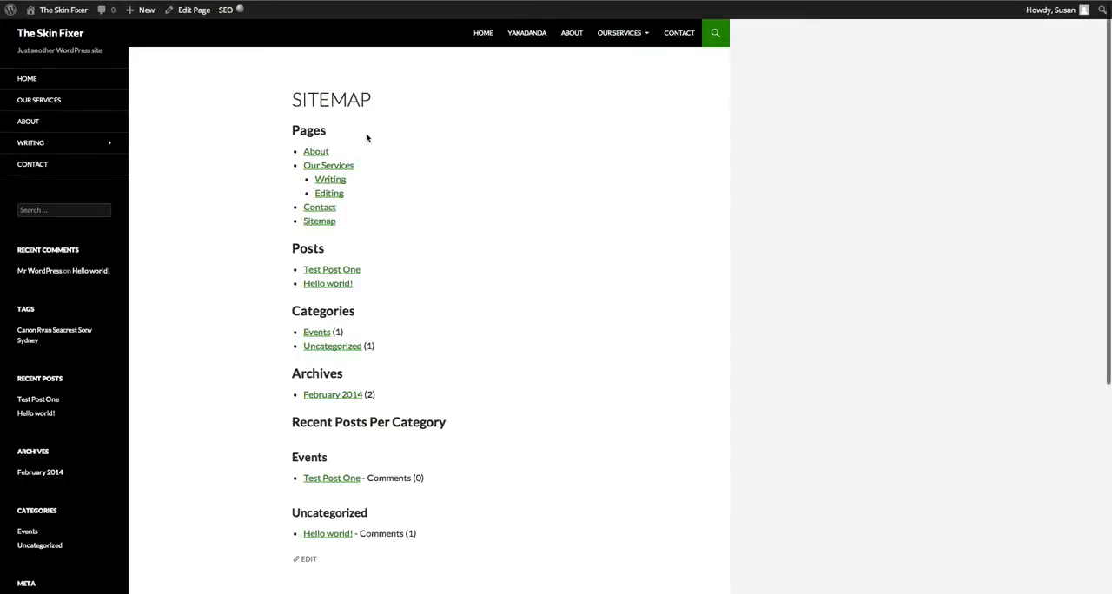
pyautogui.moveTo(360, 190)
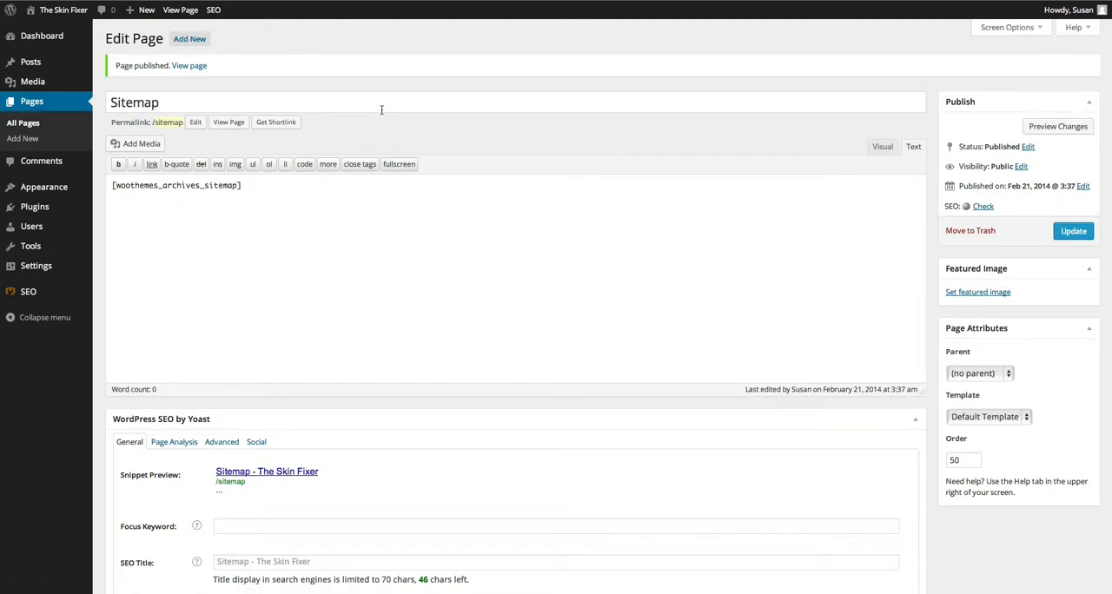
# Publish a new 'Timeline' page with [woothemes_archives_timeline] and order 60.
pyautogui.click(22, 138)
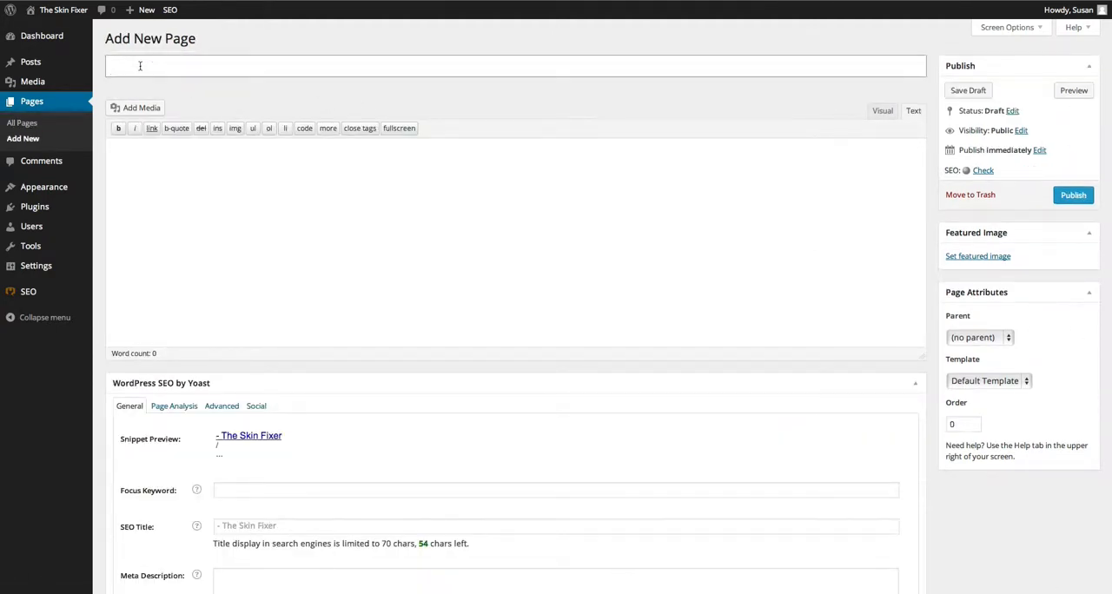
pyautogui.write('Timeline')
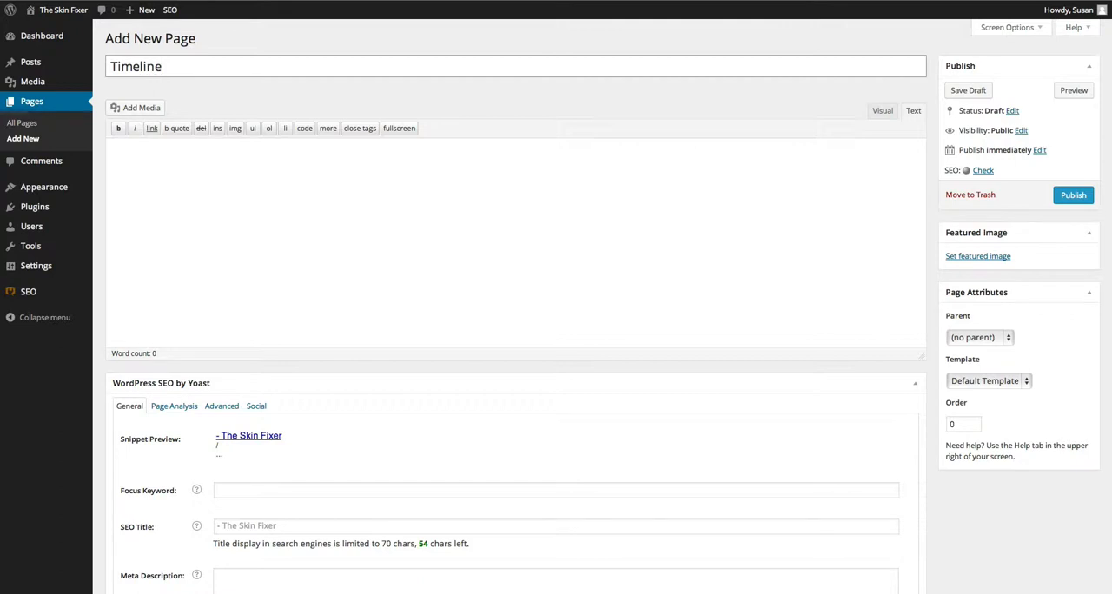
pyautogui.write('[woothemes_archives_timeline]')
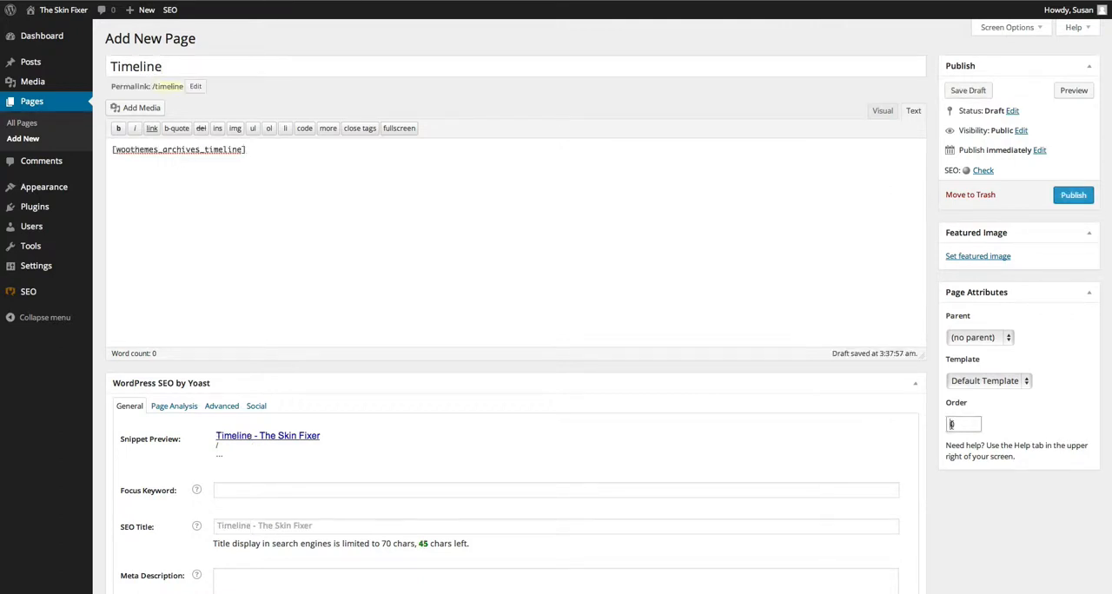
pyautogui.write('60')
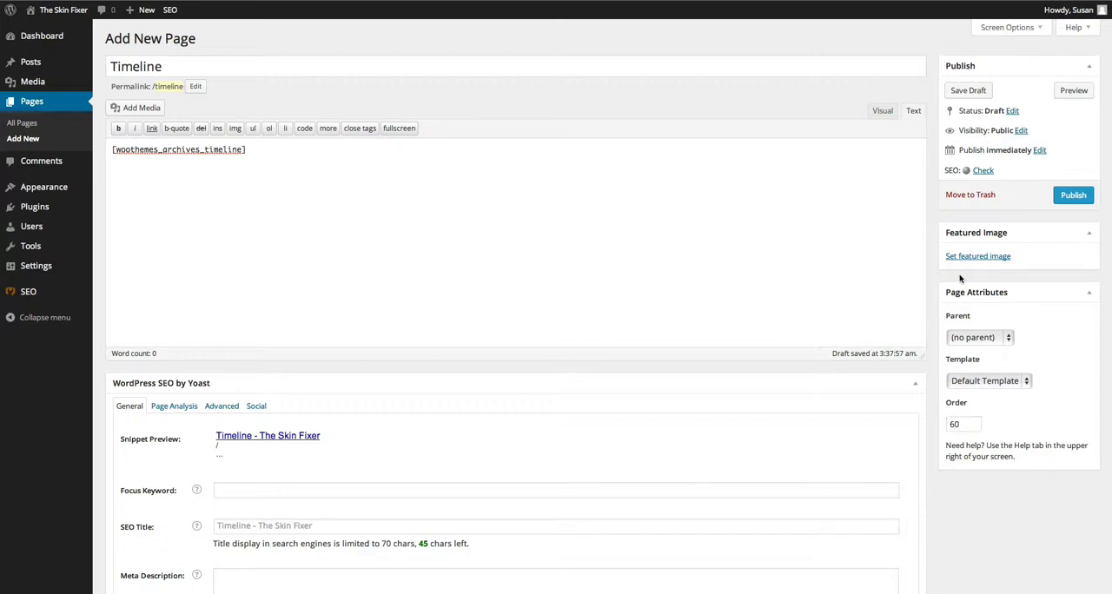
pyautogui.click(1073, 195)
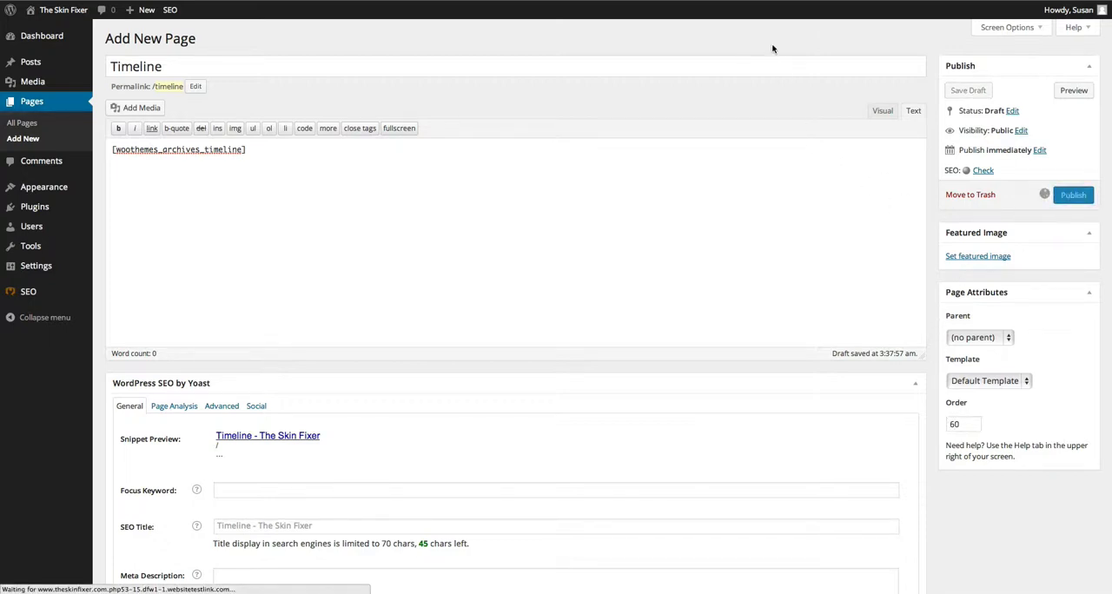
pyautogui.moveTo(772, 49)
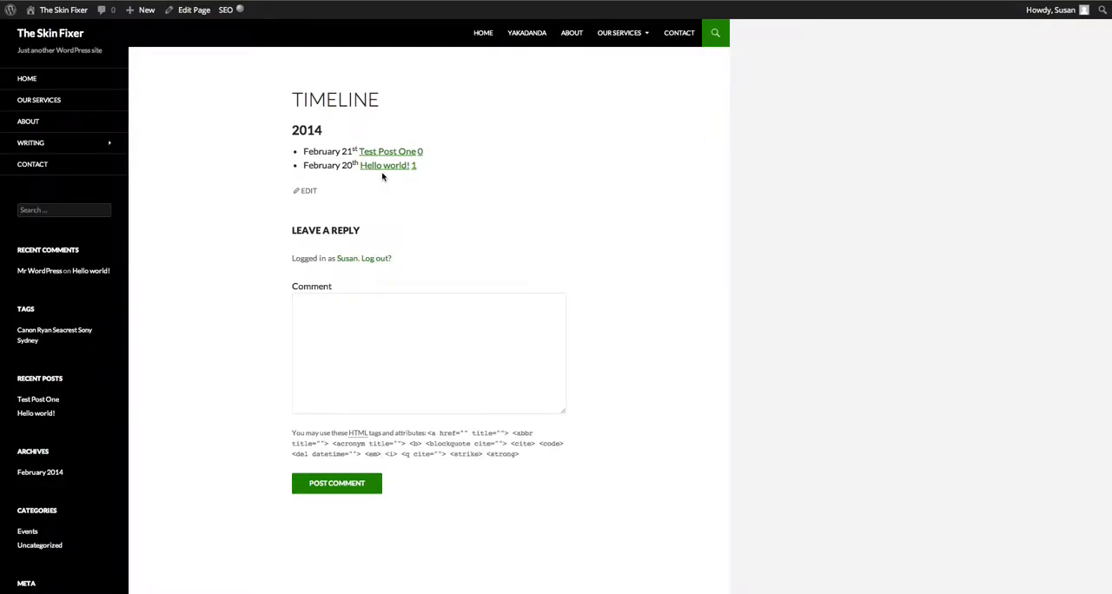
pyautogui.moveTo(524, 182)
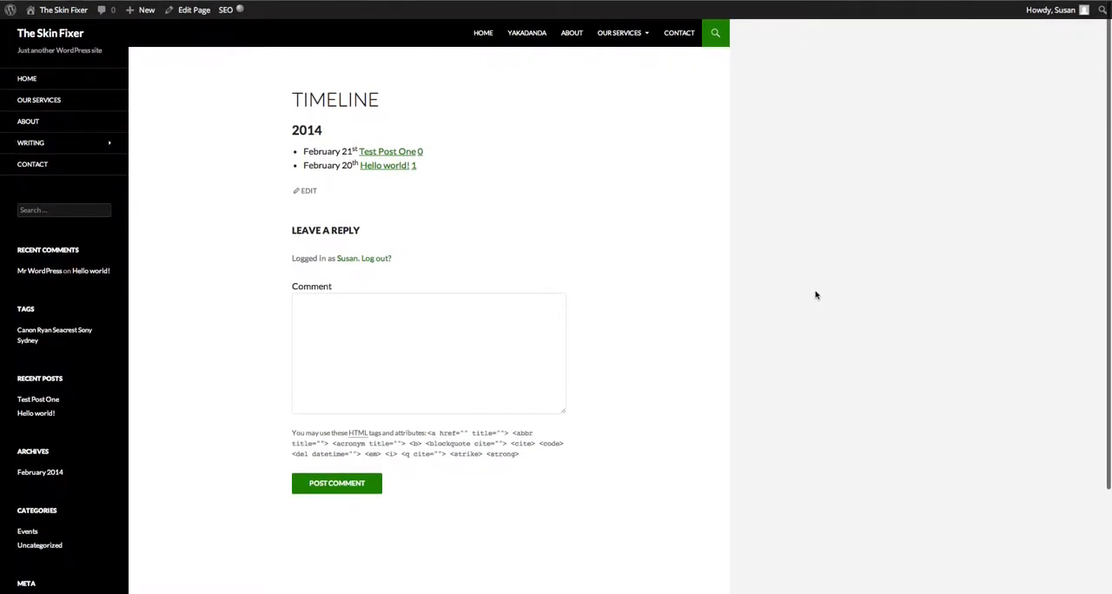
pyautogui.moveTo(743, 104)
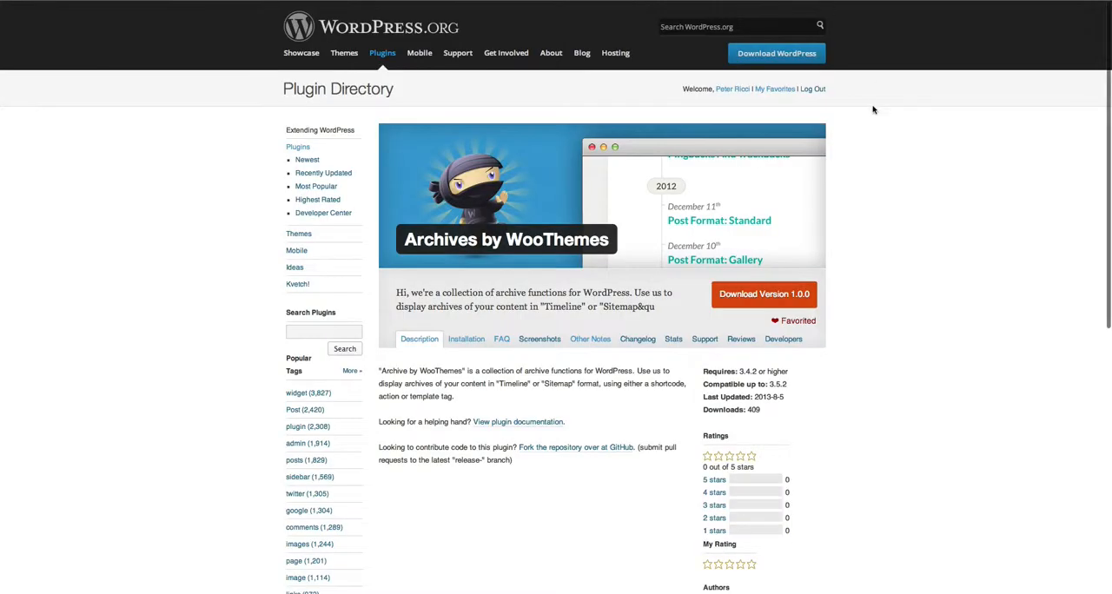
pyautogui.moveTo(811, 273)
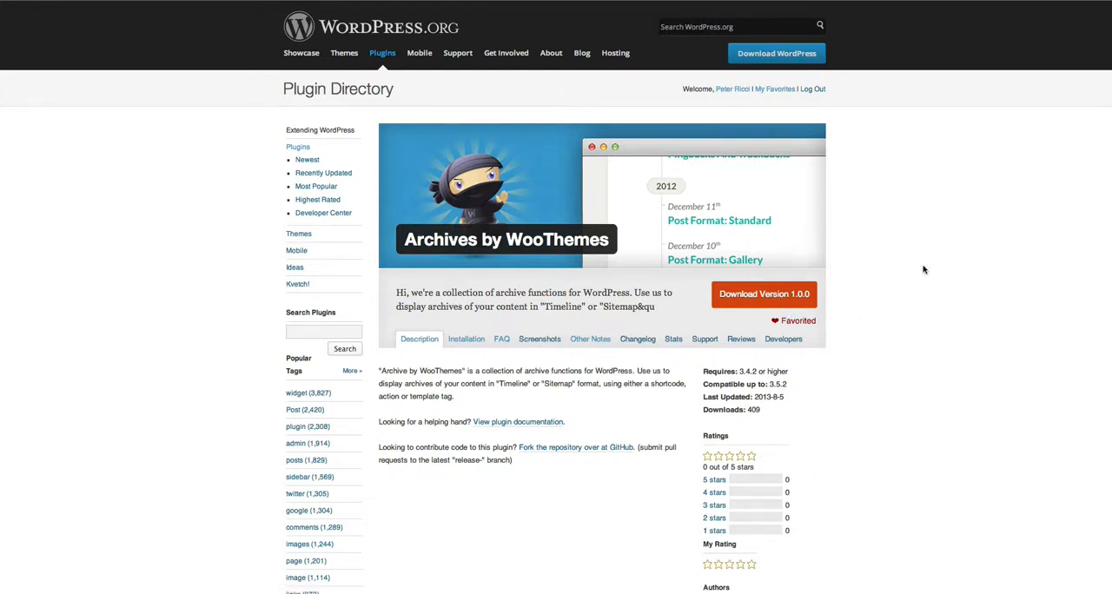
pyautogui.moveTo(912, 284)
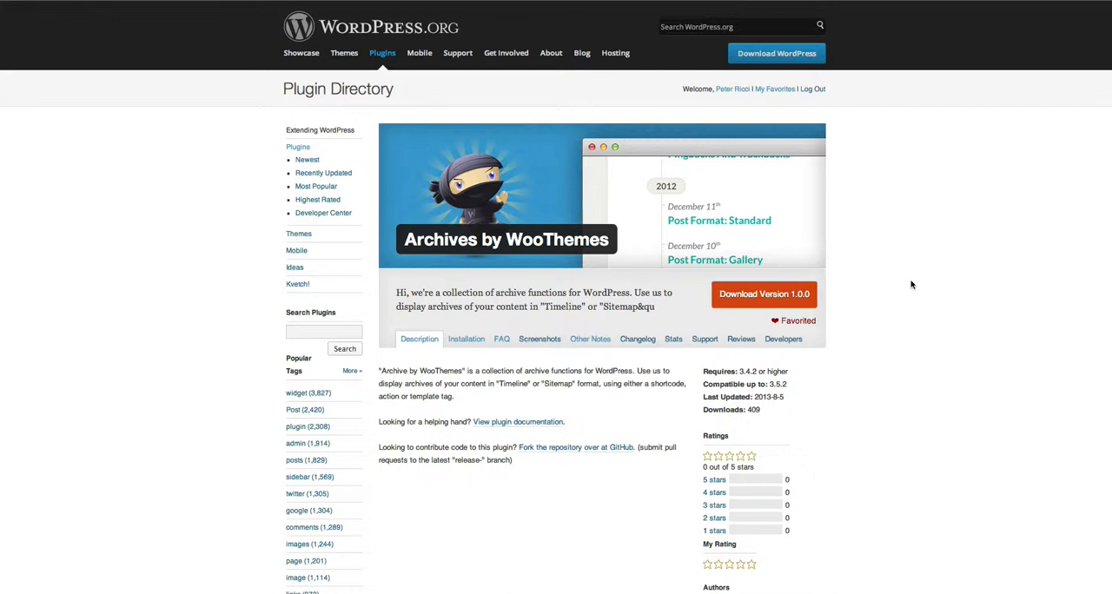
pyautogui.moveTo(890, 154)
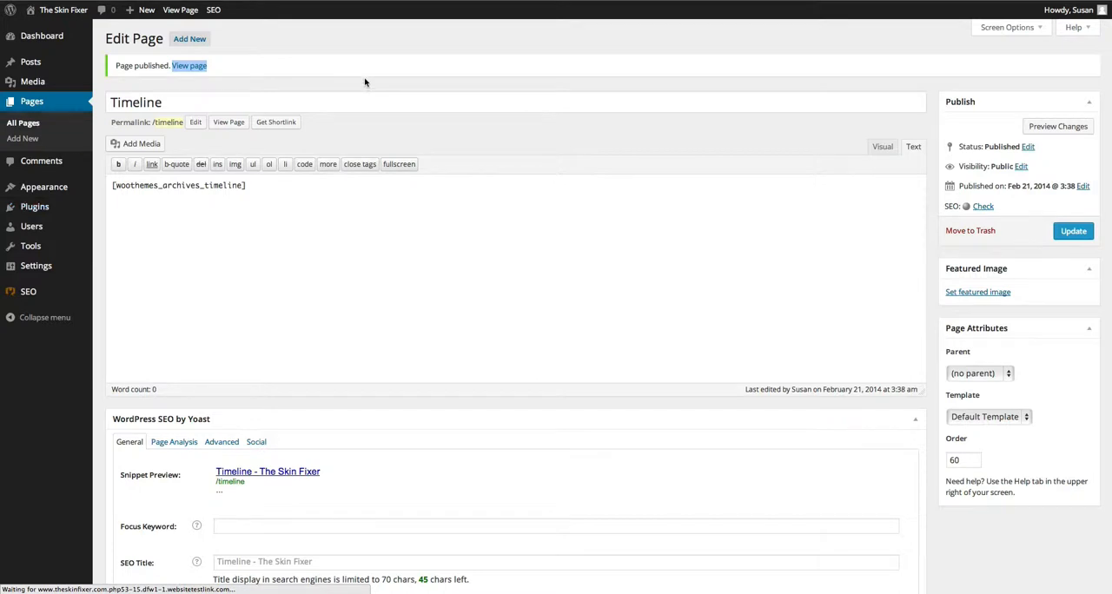
pyautogui.moveTo(399, 43)
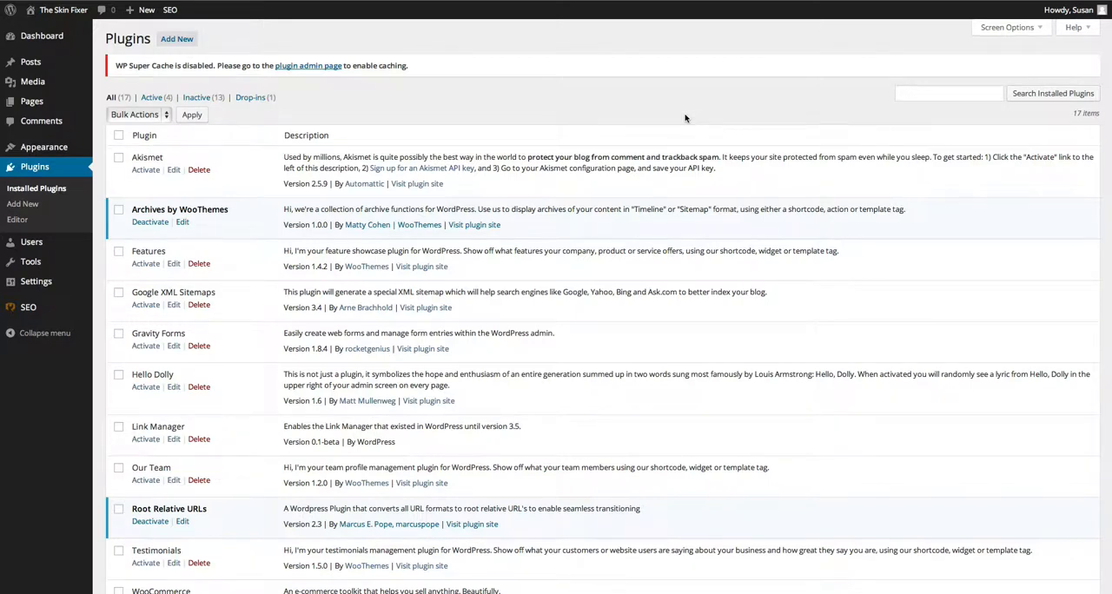
pyautogui.moveTo(765, 97)
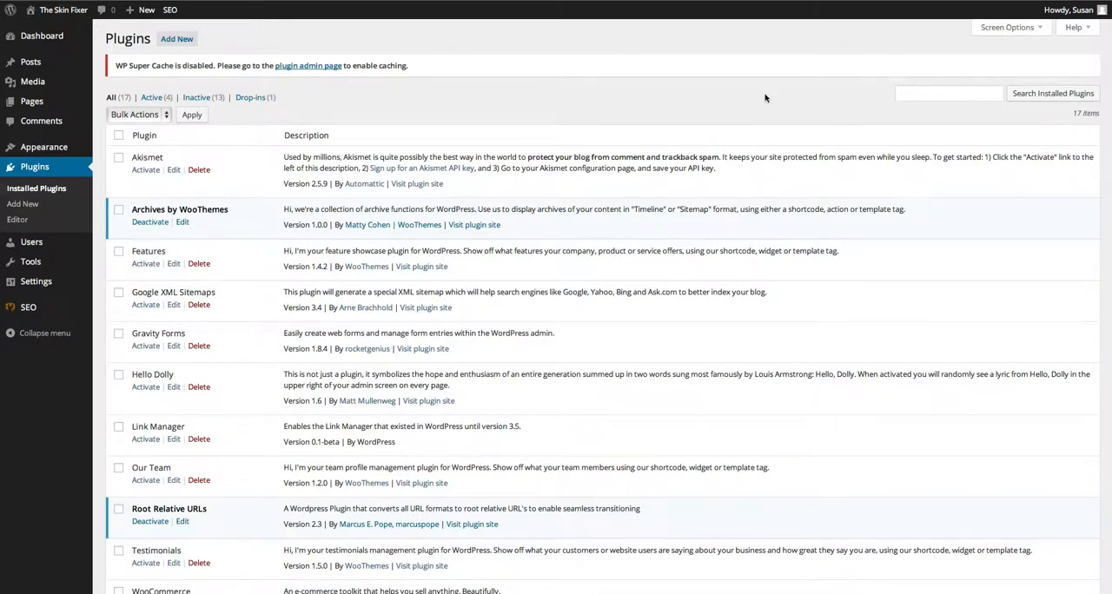
pyautogui.moveTo(750, 95)
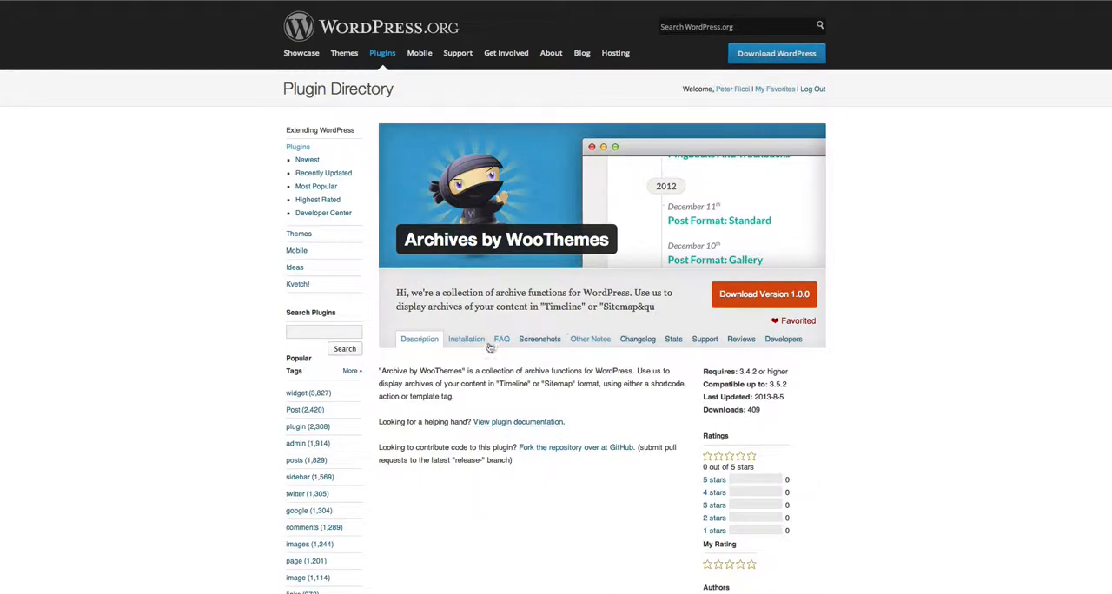
pyautogui.moveTo(590, 344)
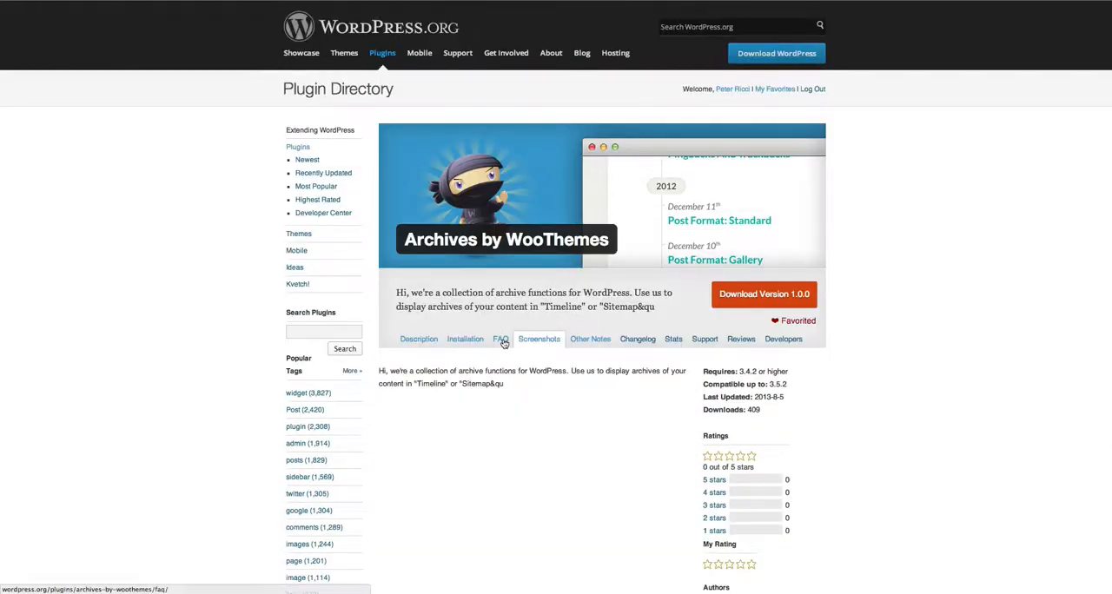
# Show the FAQ tab on the Archives by WooThemes directory page.
pyautogui.click(502, 339)
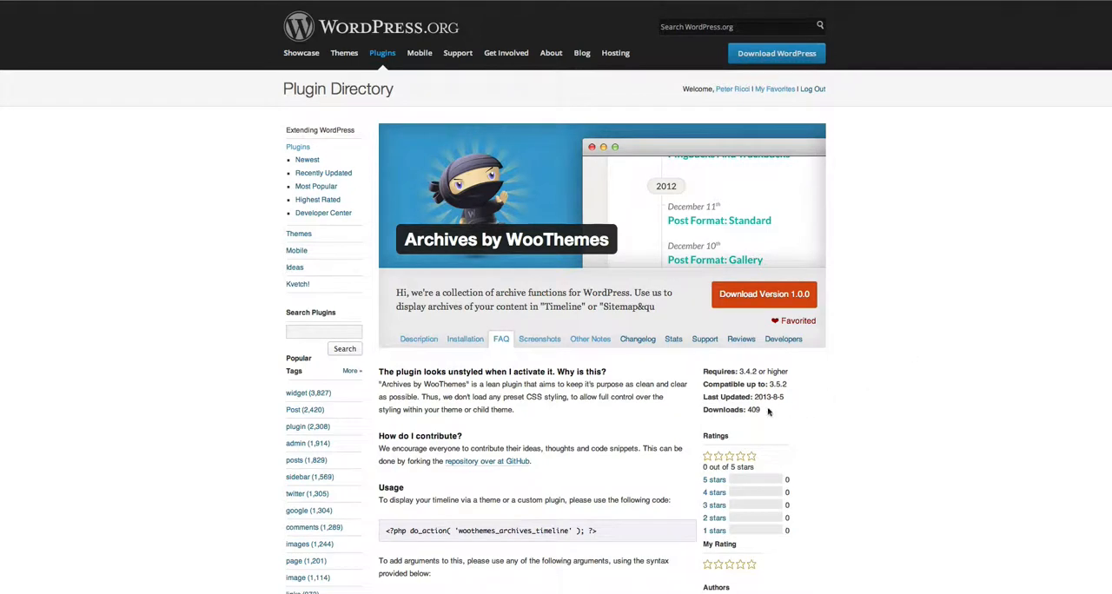
pyautogui.moveTo(912, 347)
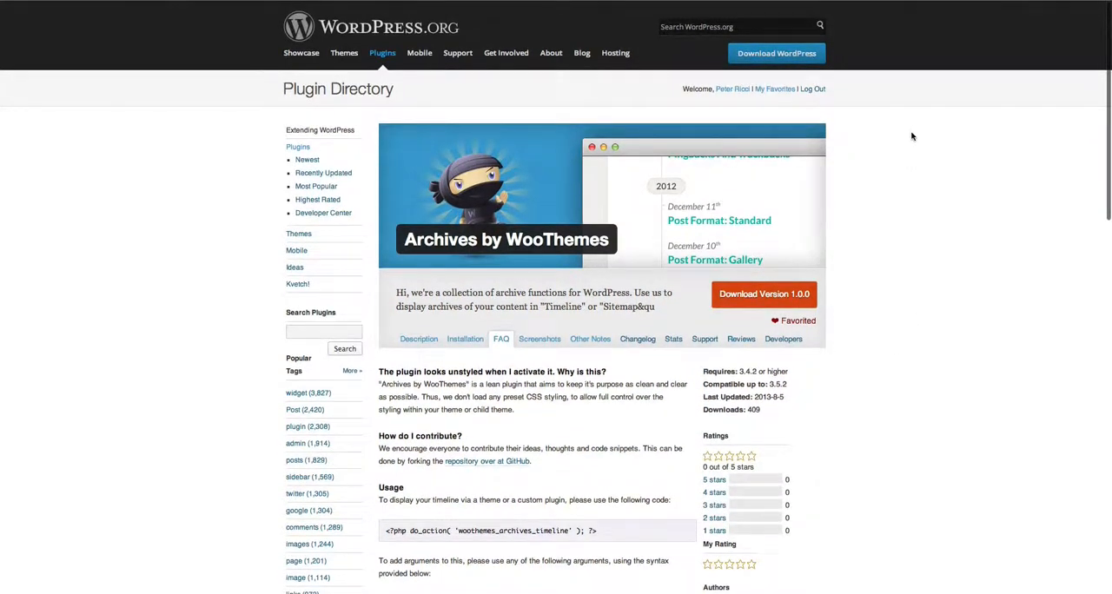
pyautogui.moveTo(886, 189)
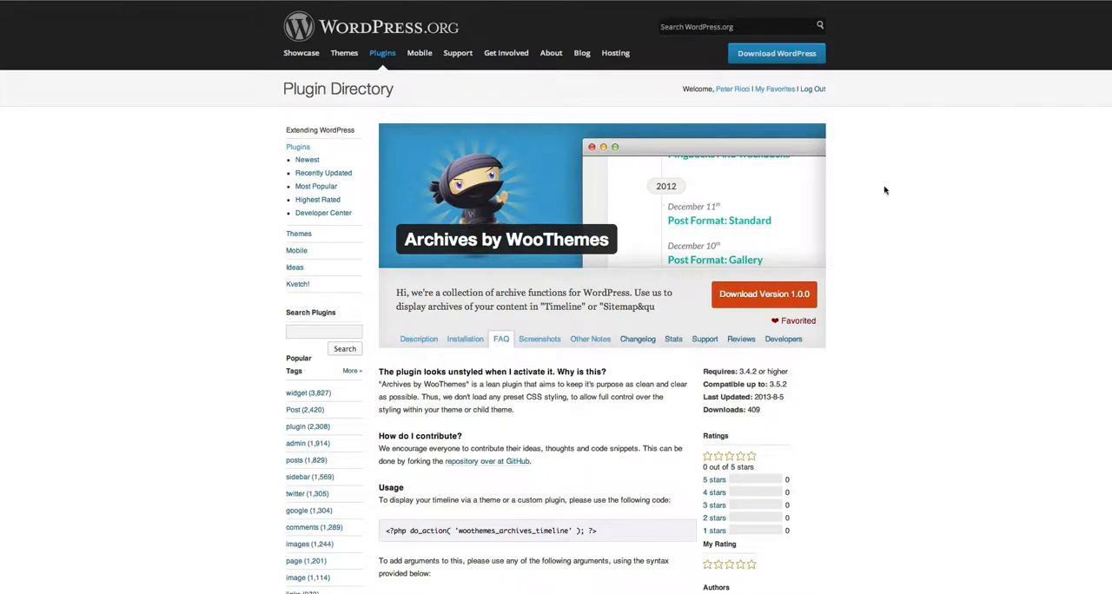